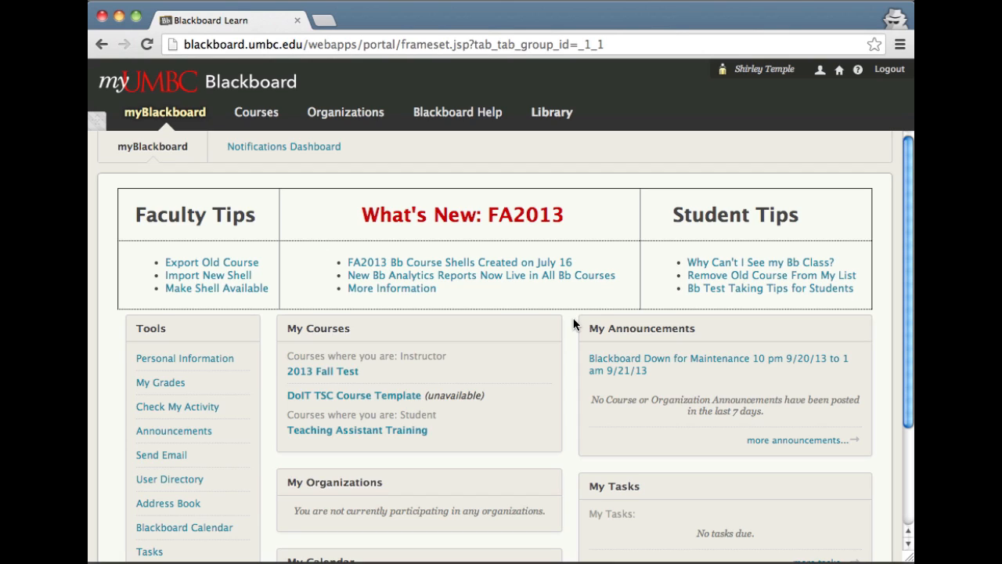
mouse_move(599, 309)
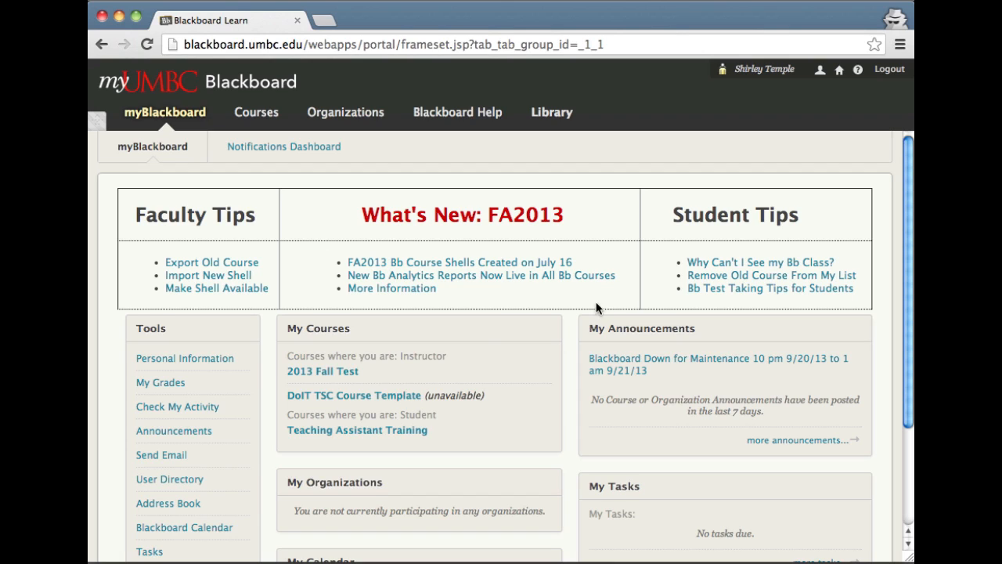
mouse_move(322, 371)
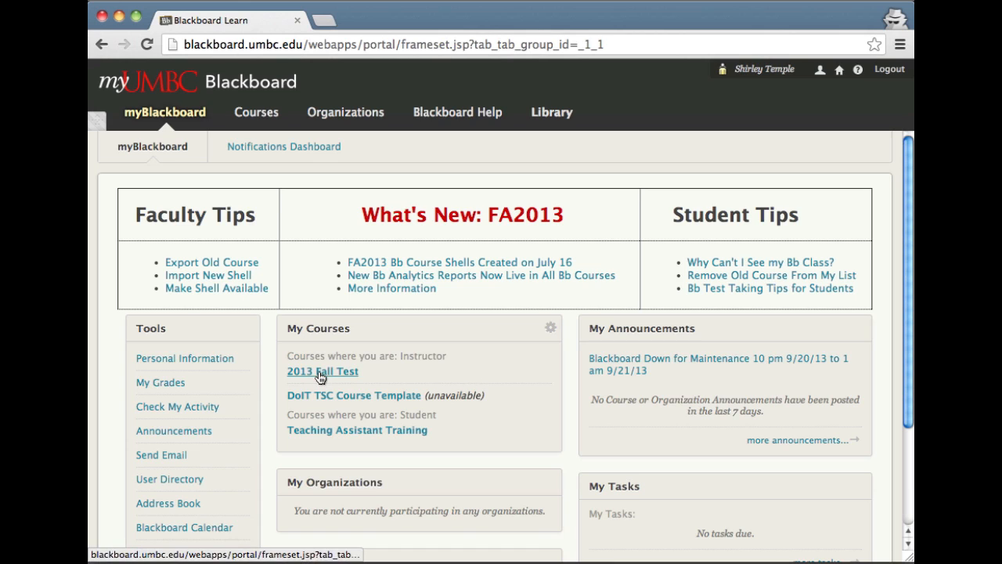
- Enter the 2013 Fall Test course and expand Control Panel > Customization in the course menu
click(321, 371)
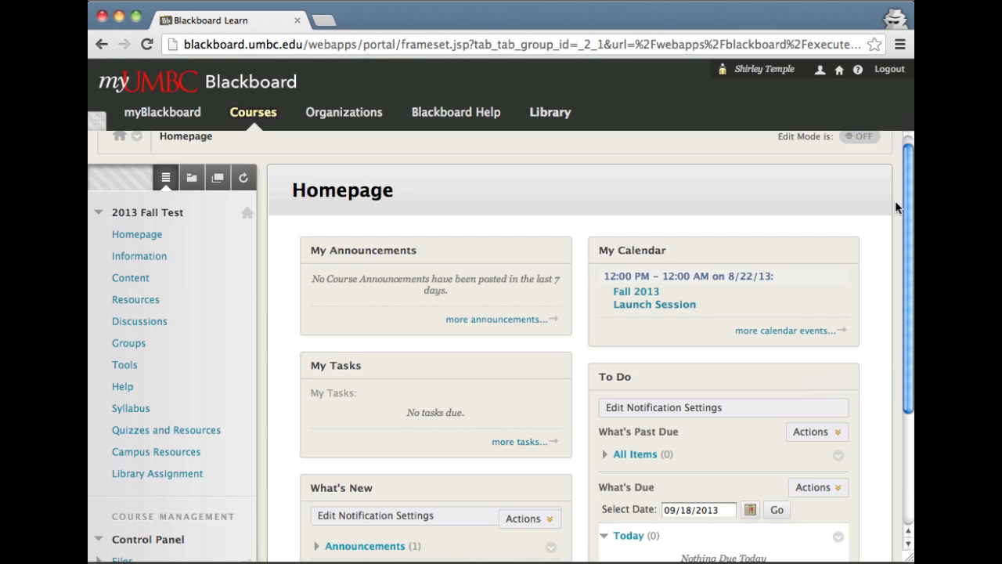
scroll(down, 3)
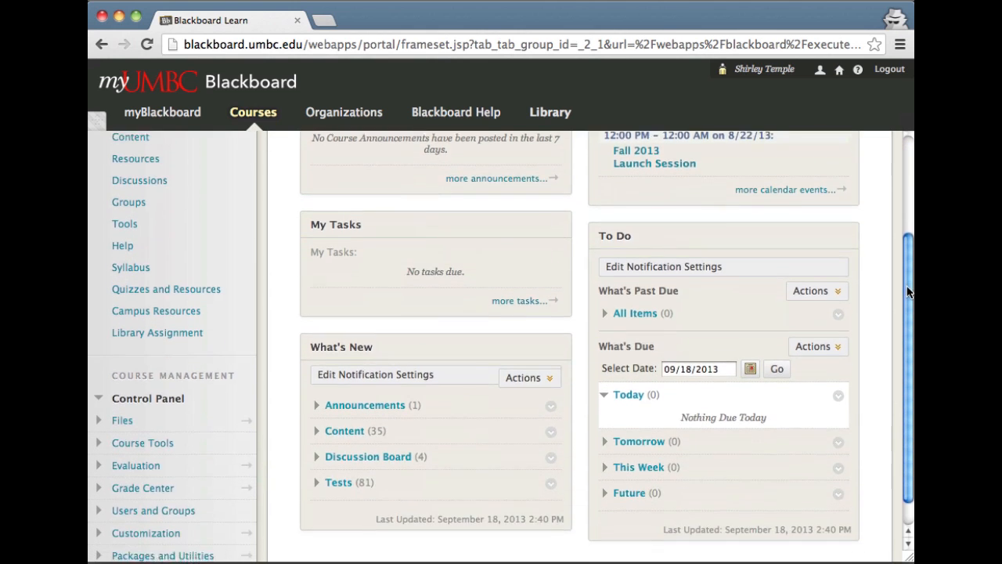
scroll(down, 3)
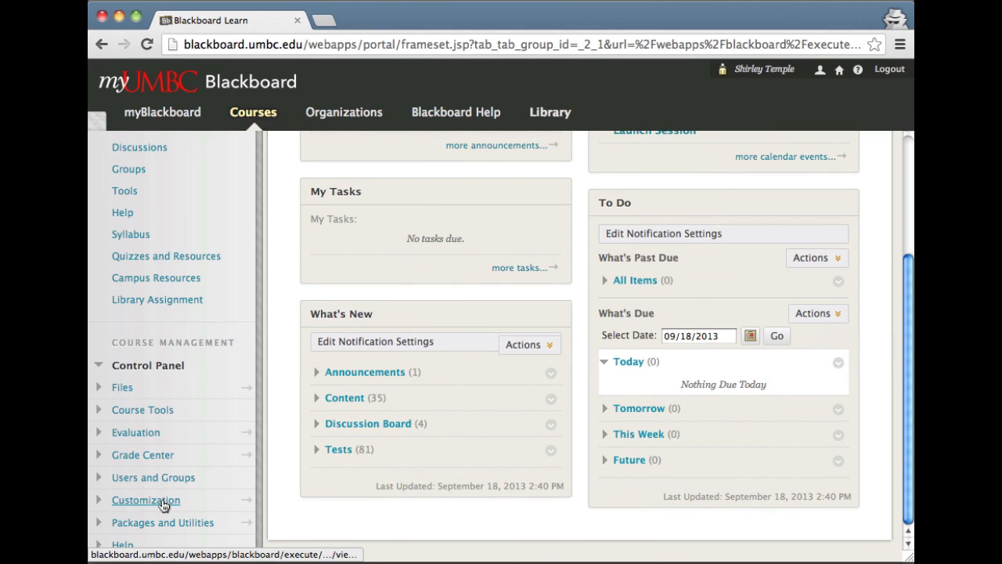
click(146, 498)
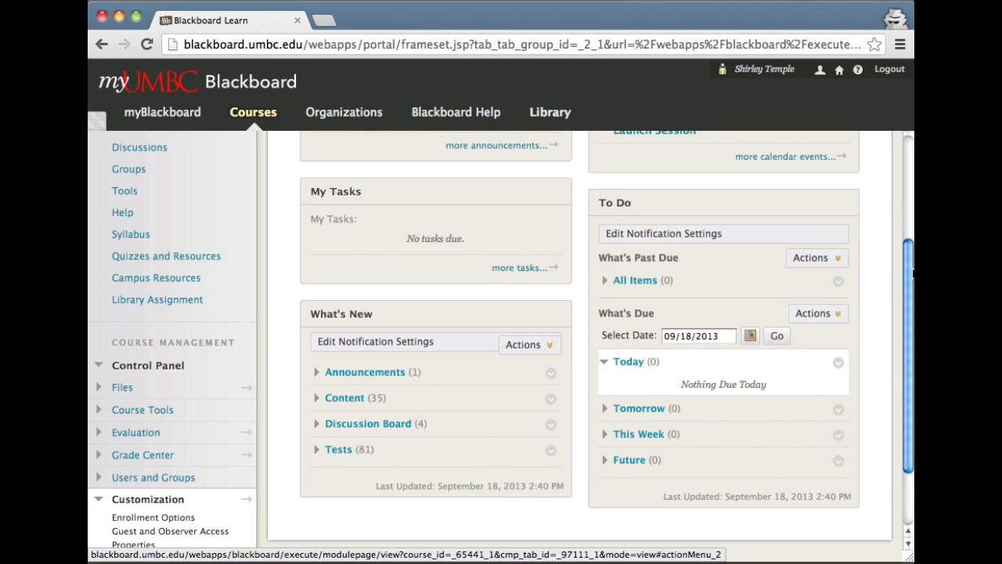
scroll(down, 3)
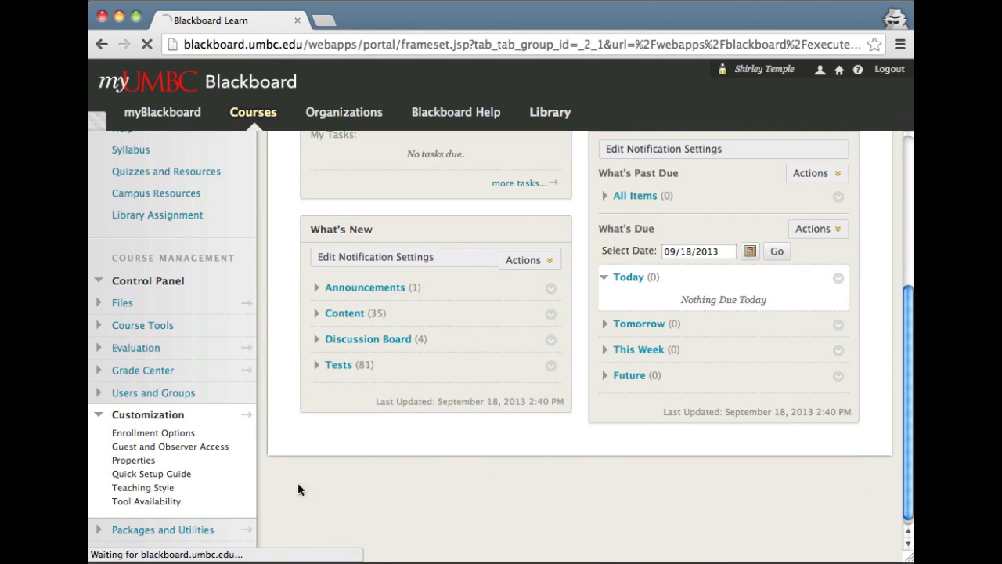
- Go to Teaching Style and scroll to the Select Course Structure choices
click(143, 487)
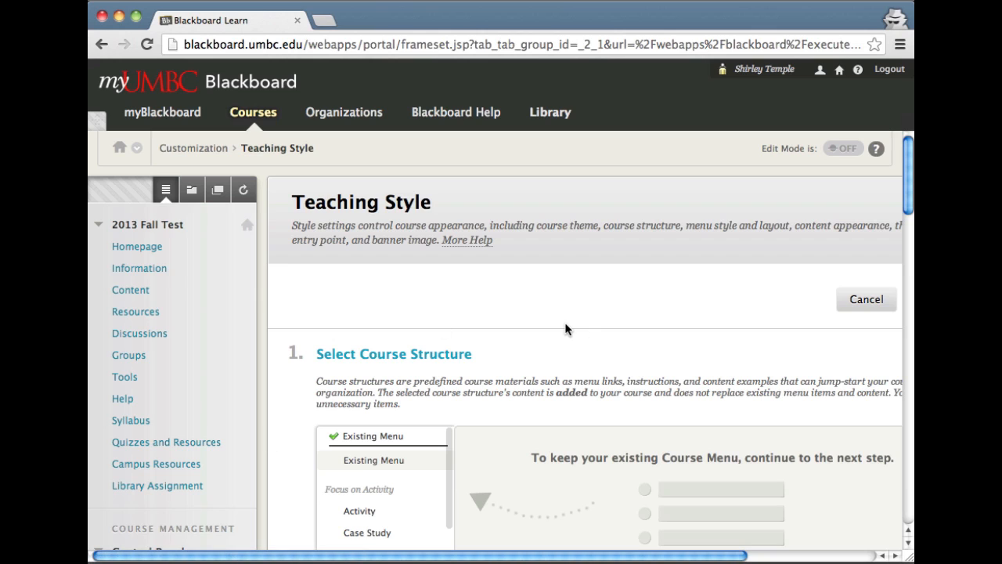
mouse_move(760, 299)
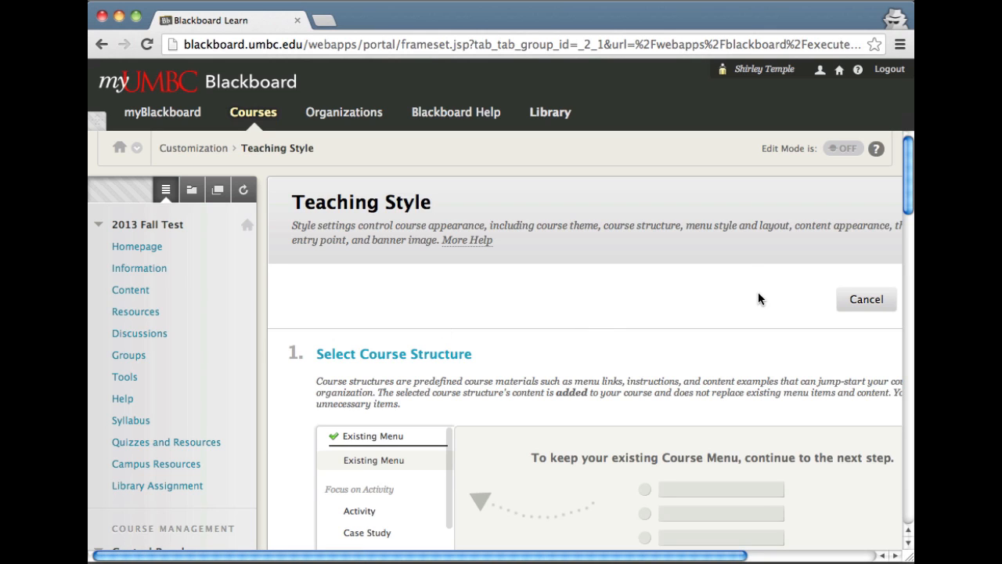
mouse_move(908, 166)
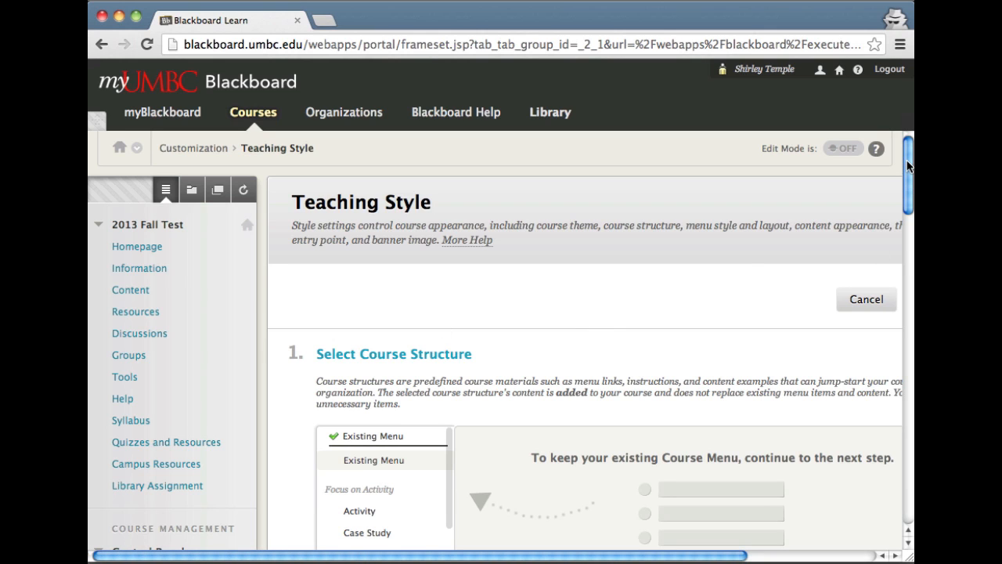
scroll(down, 3)
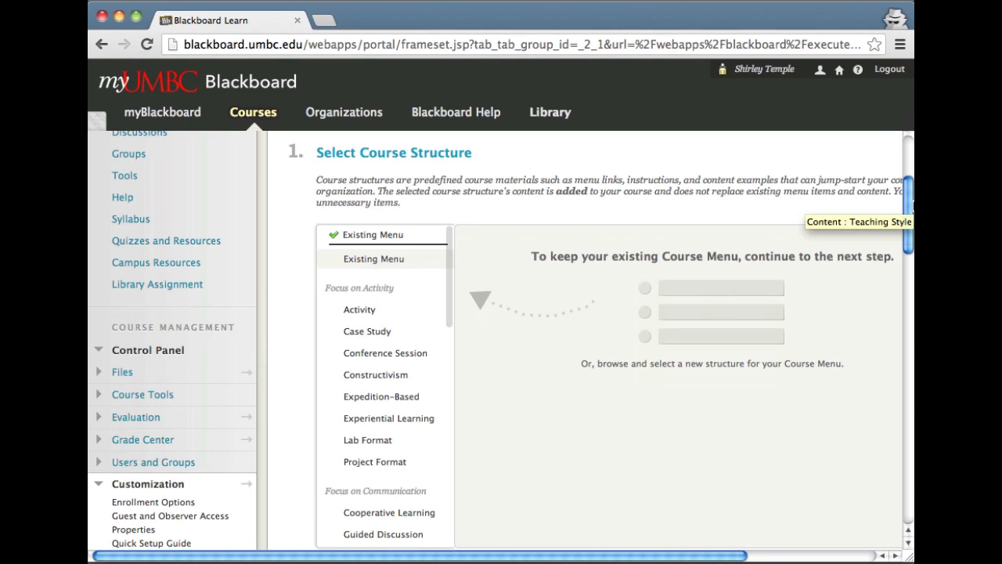
mouse_move(888, 215)
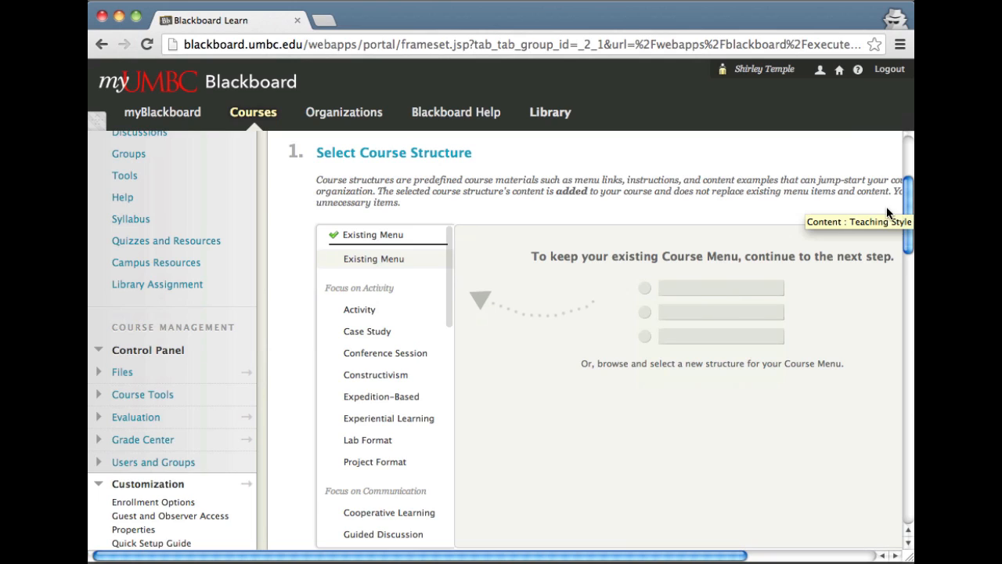
mouse_move(303, 288)
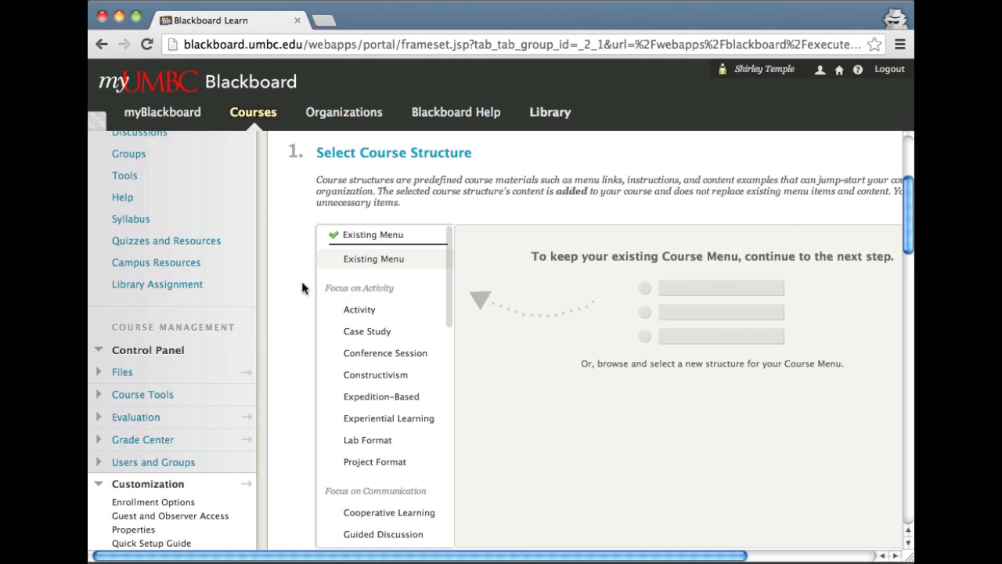
mouse_move(272, 299)
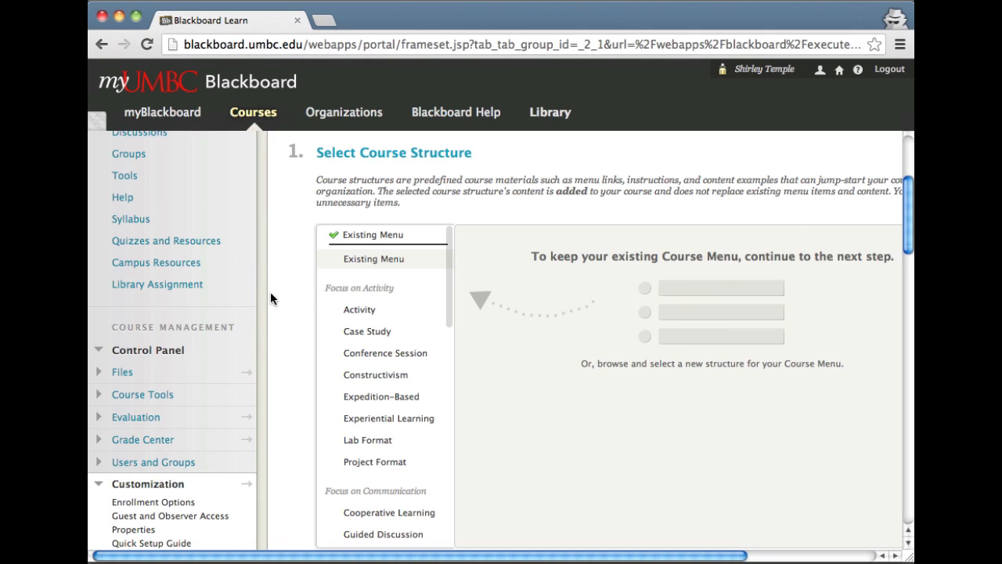
mouse_move(397, 268)
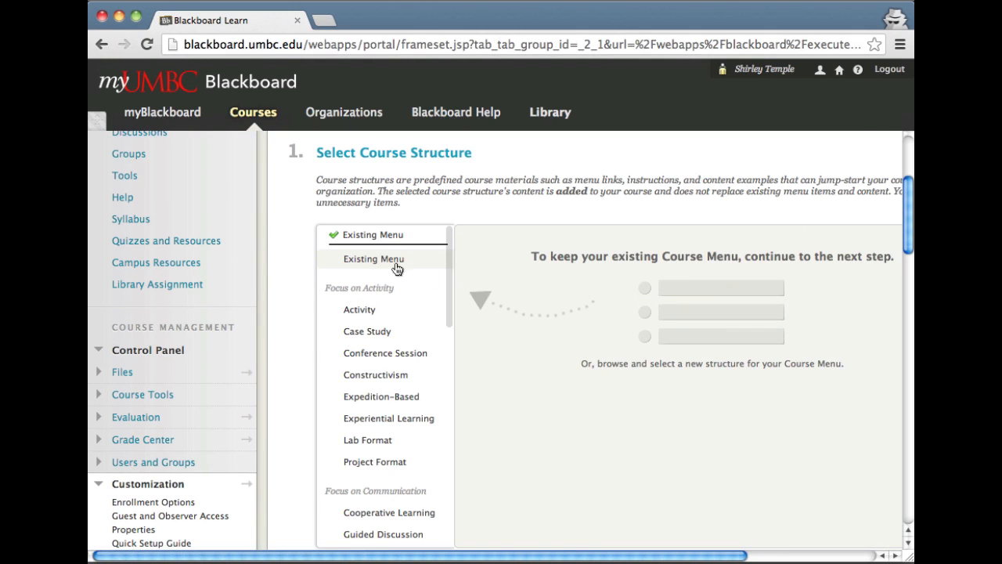
mouse_move(588, 356)
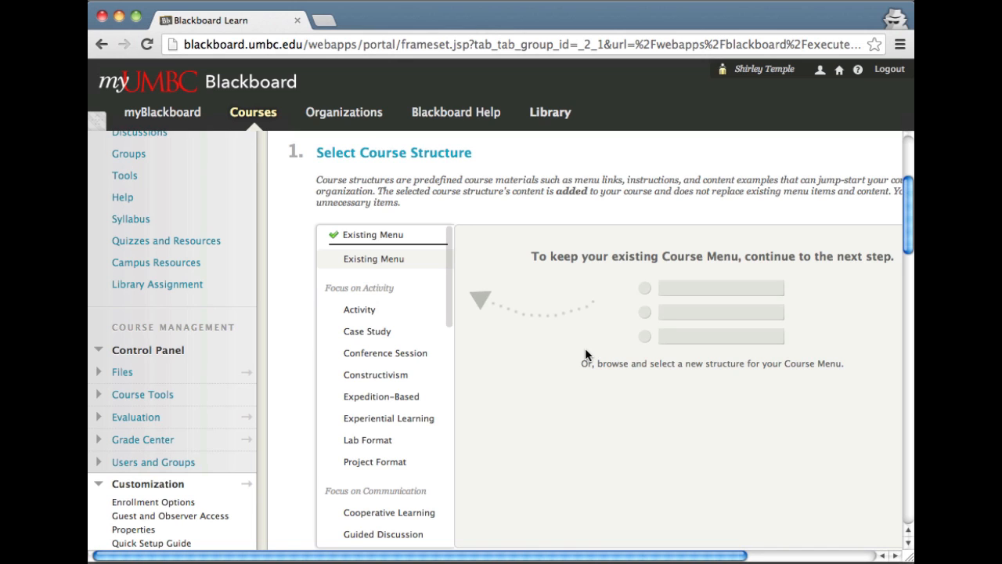
- Choose Discussions as the course entry point and submit the Teaching Style changes
scroll(down, 3)
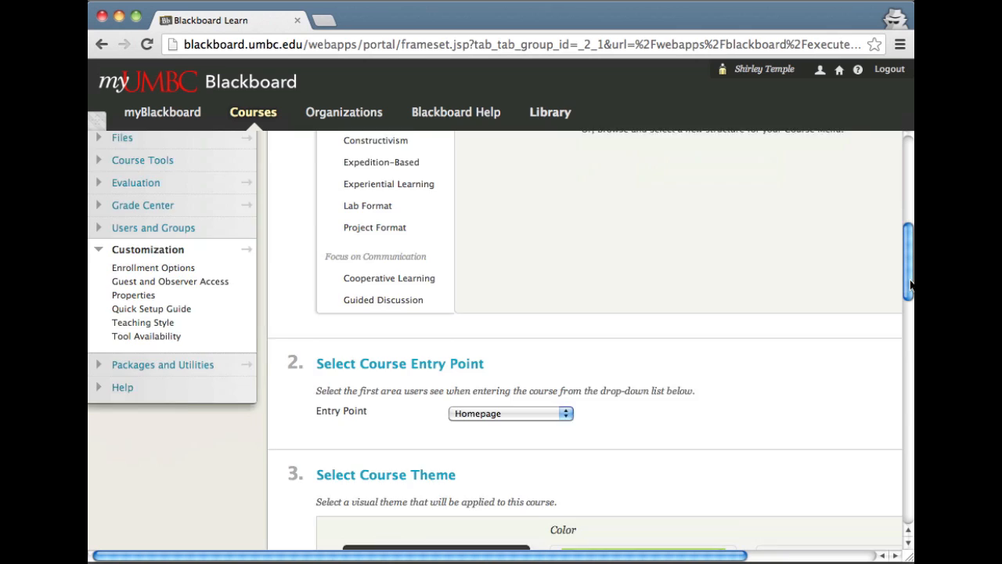
scroll(down, 3)
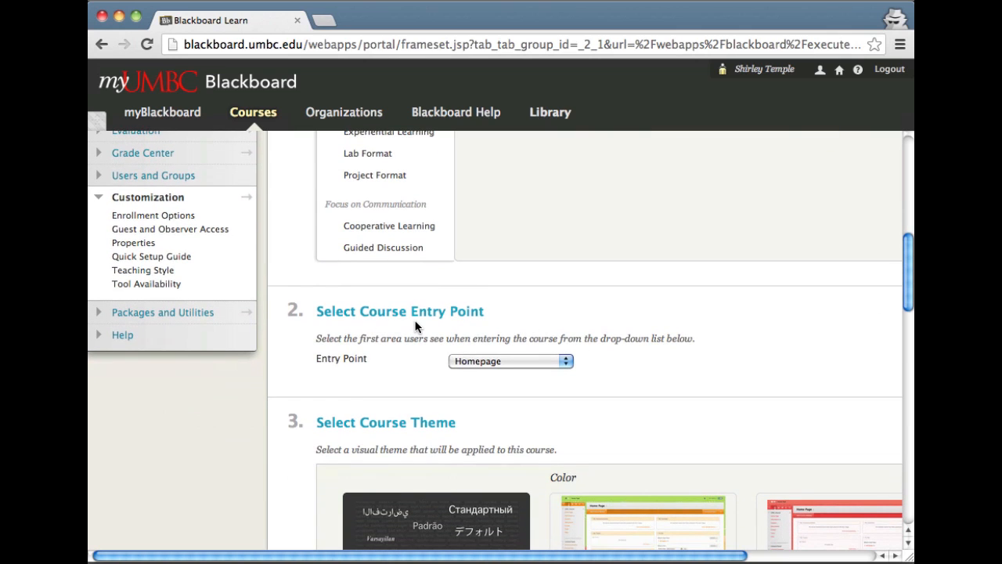
mouse_move(557, 374)
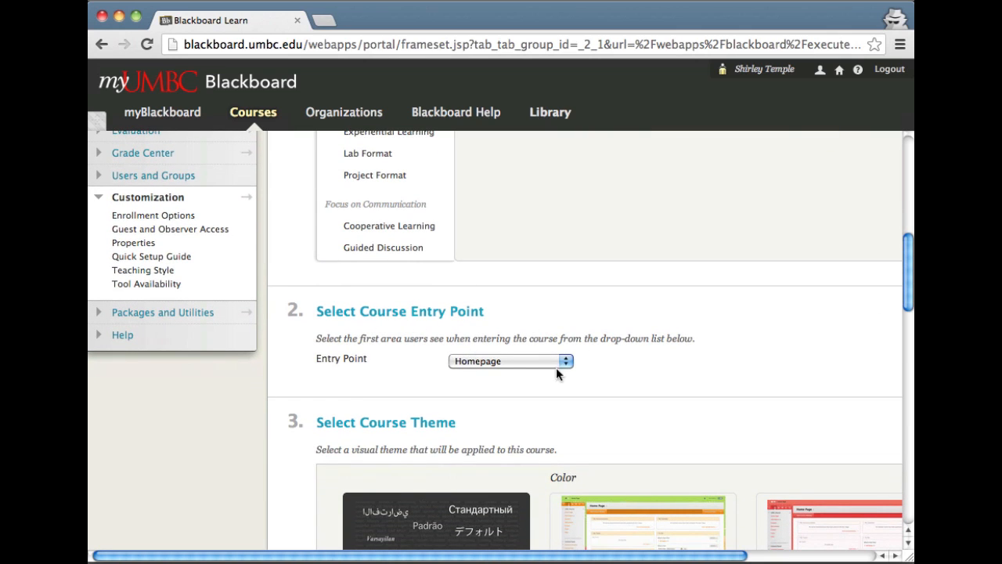
click(508, 360)
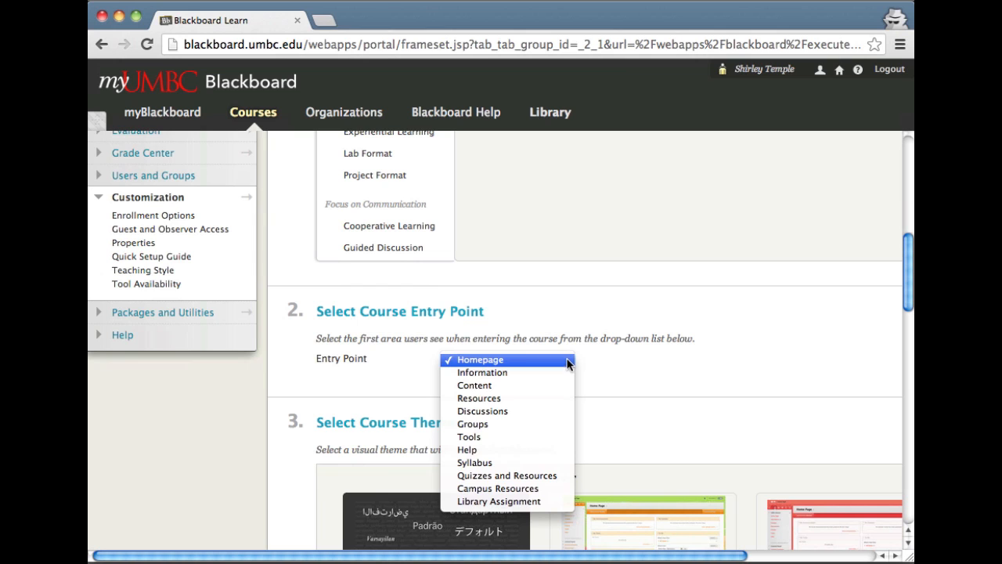
click(482, 410)
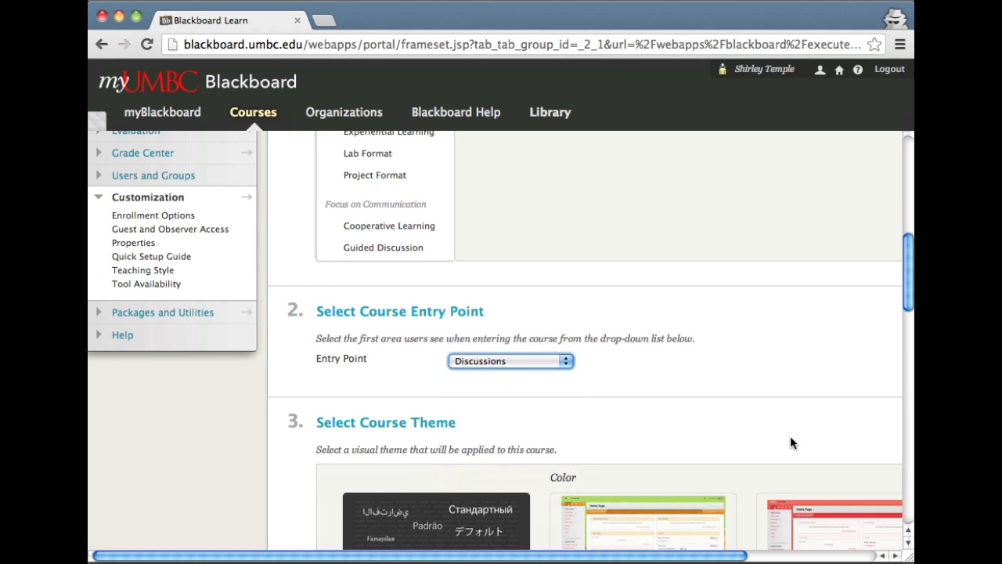
scroll(down, 3)
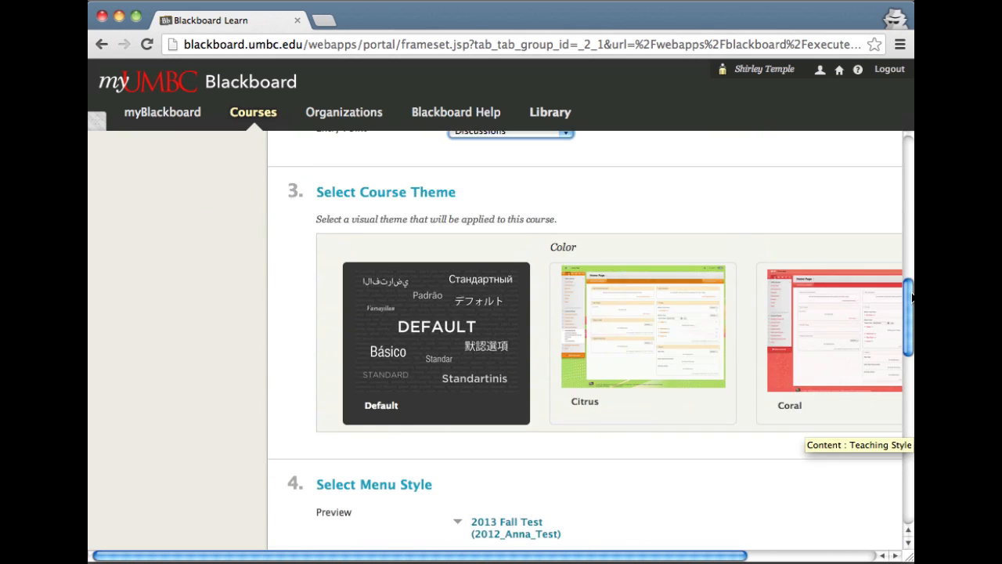
scroll(down, 3)
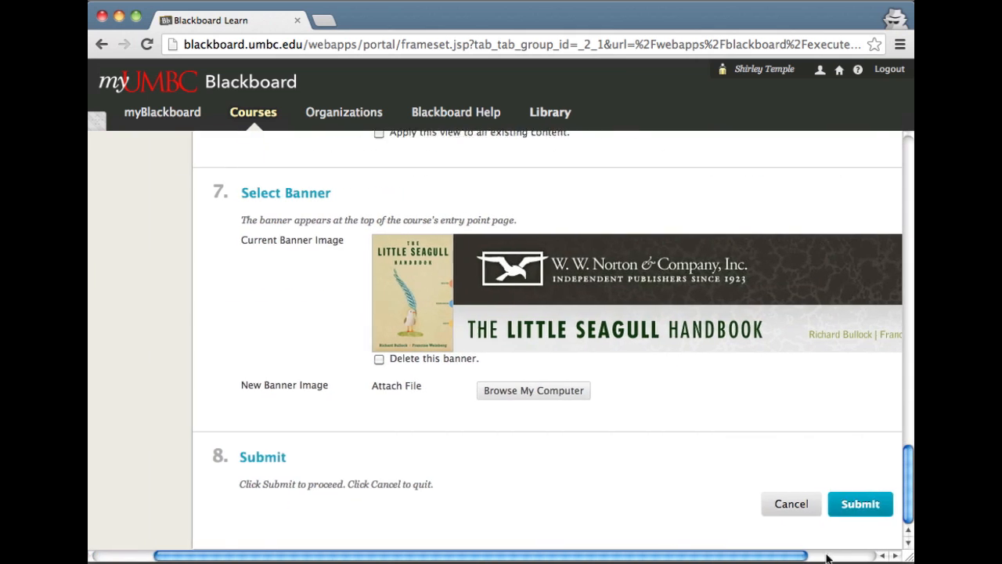
click(860, 503)
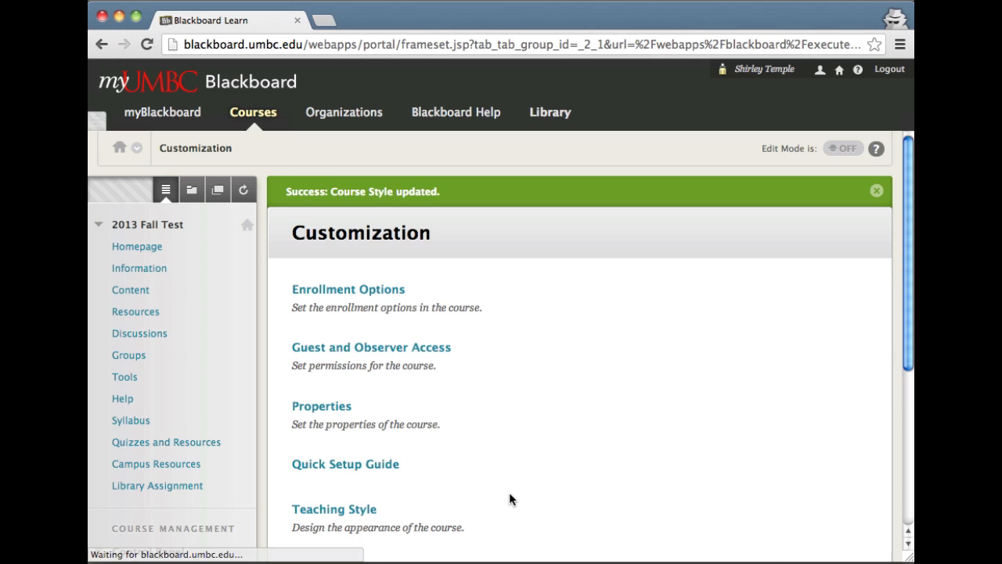
mouse_move(163, 112)
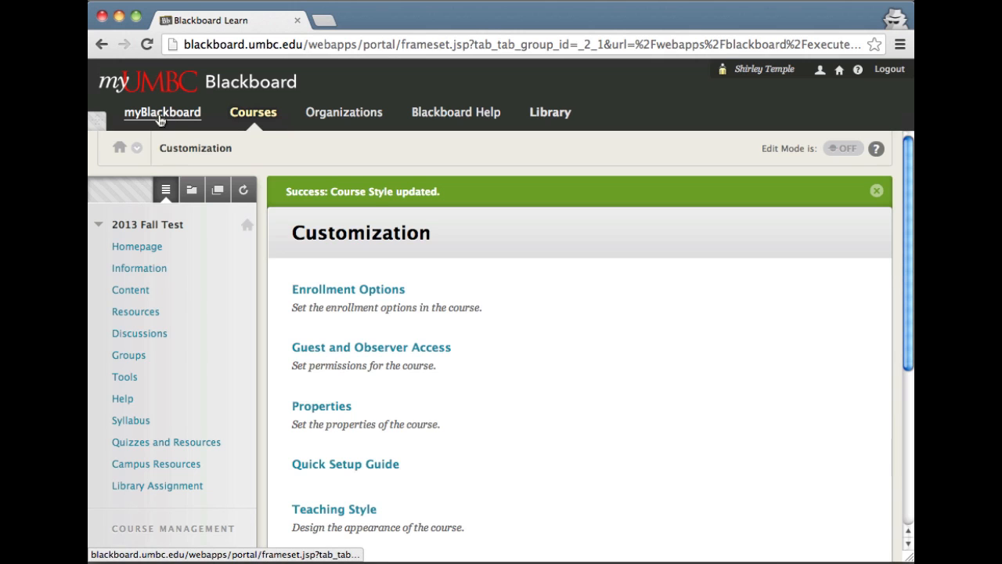
- Return to myBlackboard and reopen 2013 Fall Test, landing on its Discussion Board
click(162, 112)
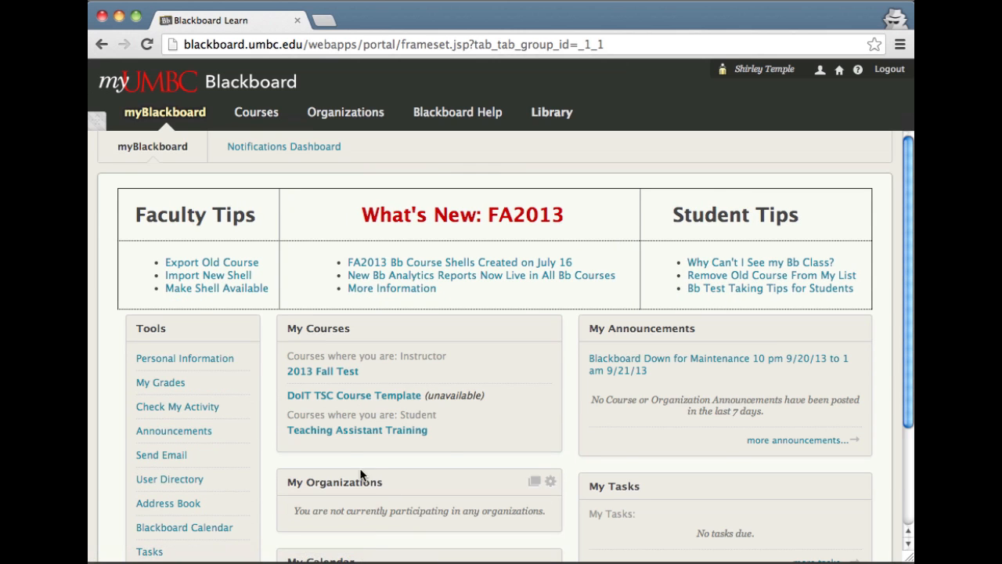
click(255, 112)
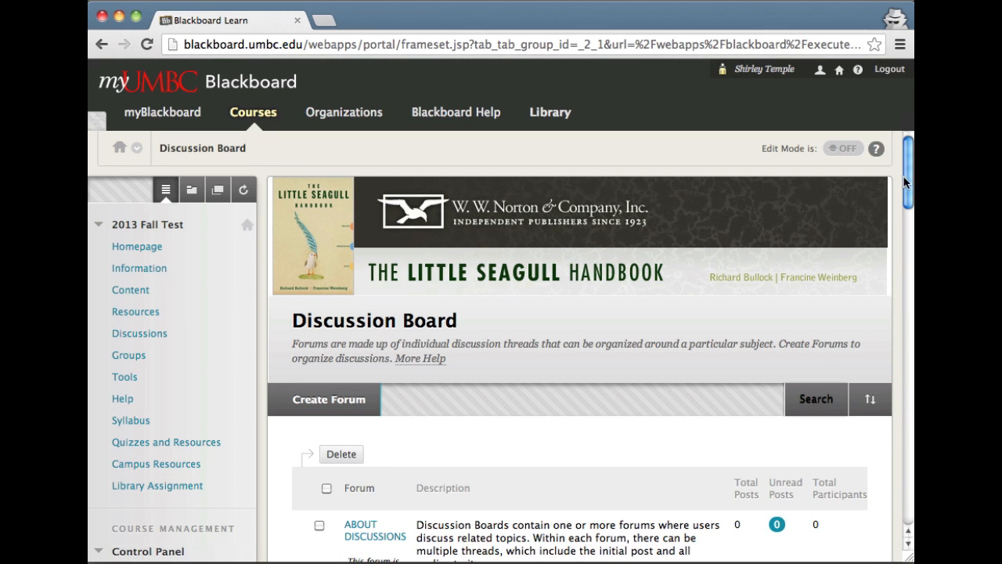
scroll(down, 3)
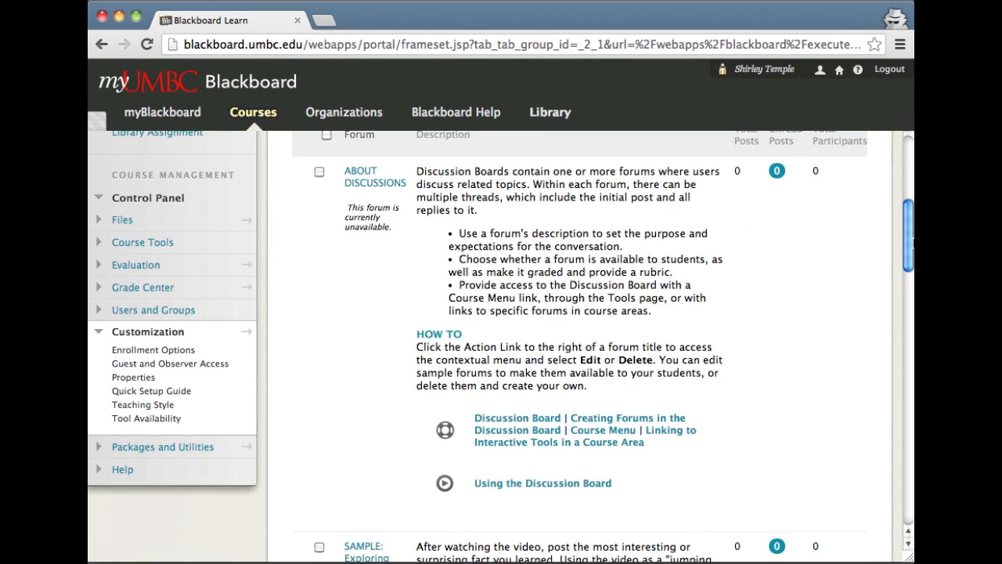